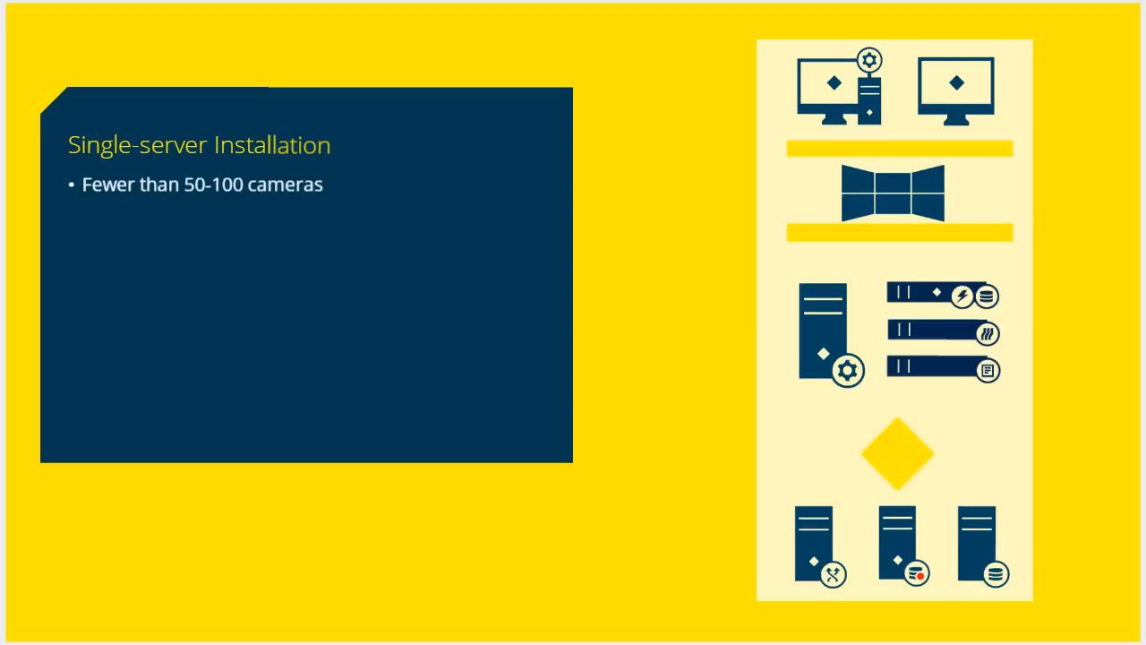
Step: Reveal the 'Reduced hardware costs' bullet under the Single-server Installation heading
{"action": "key", "text": "right"}
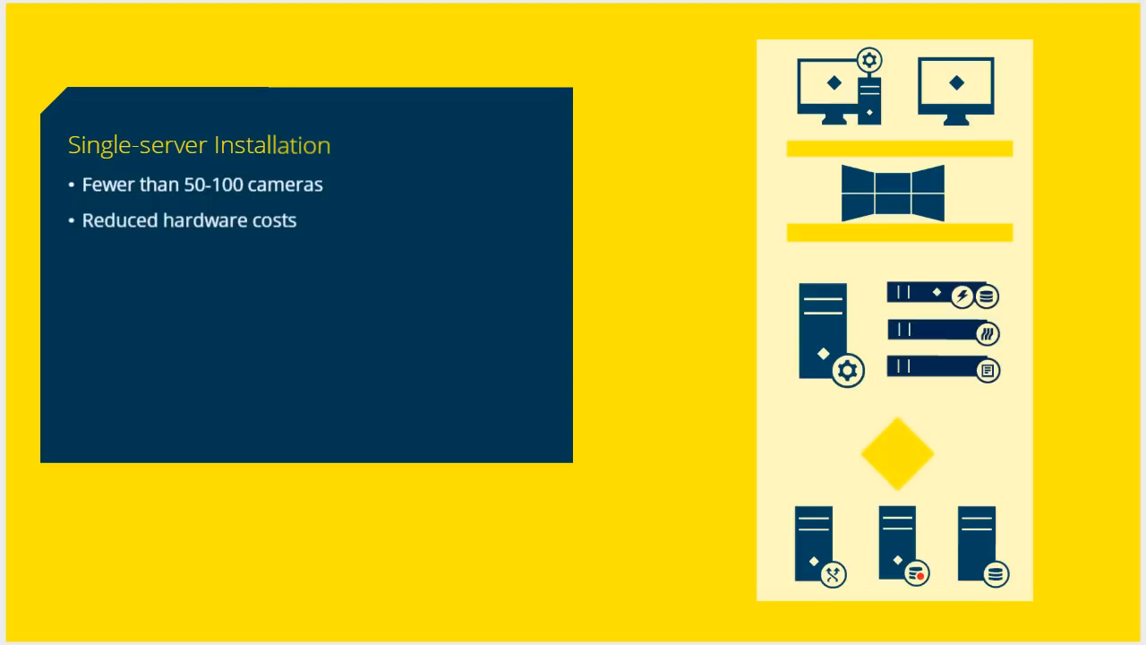